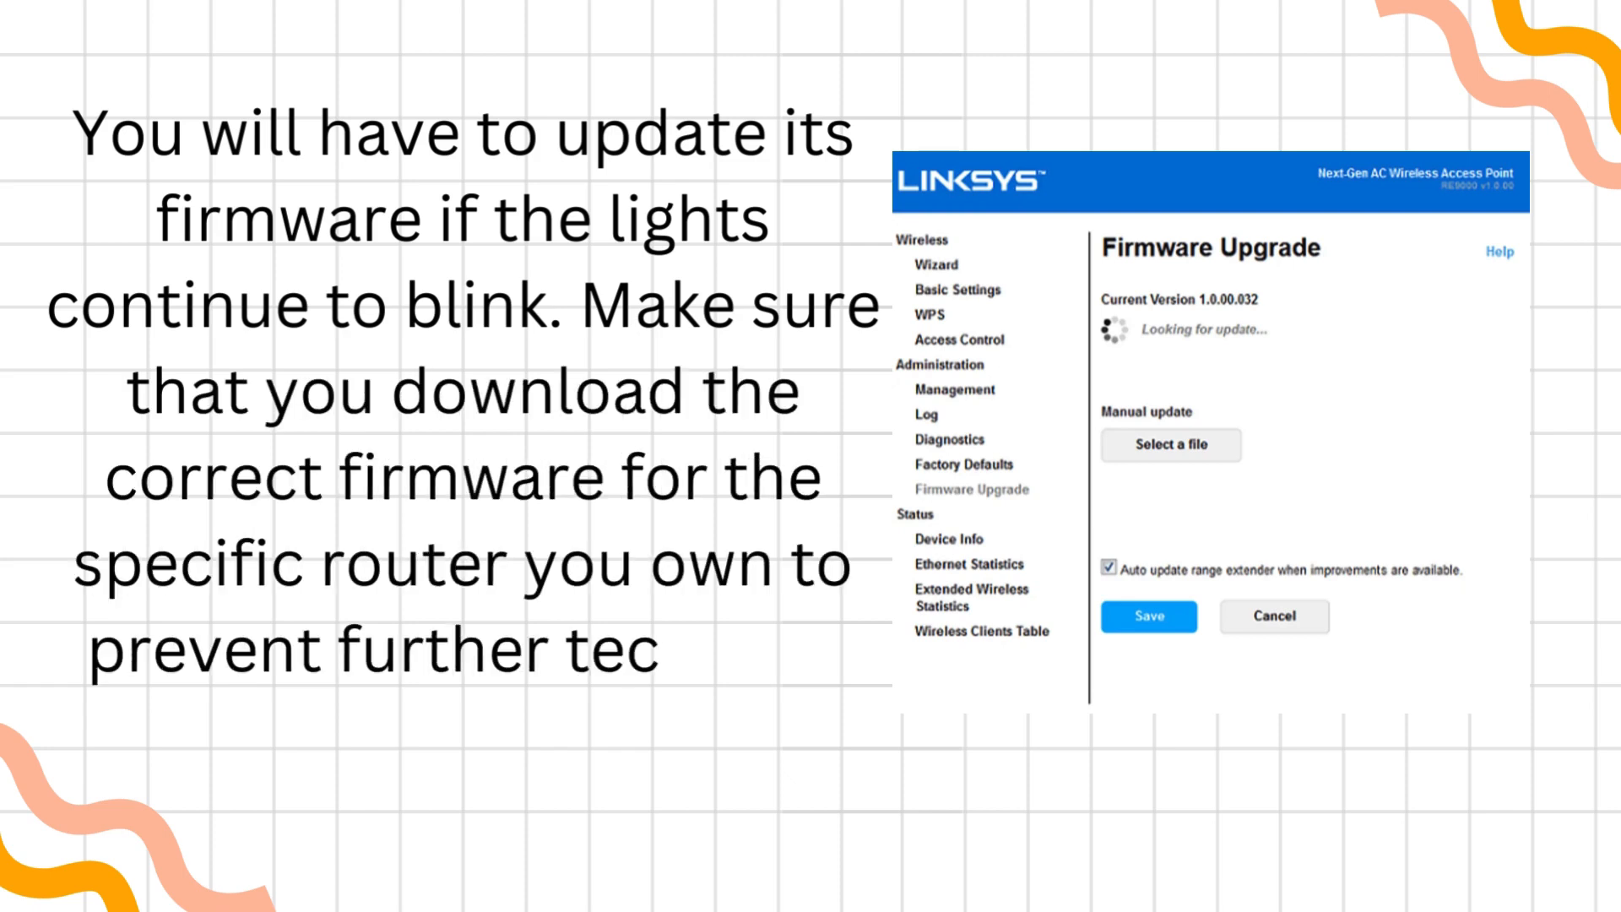
type("hnical problems.")
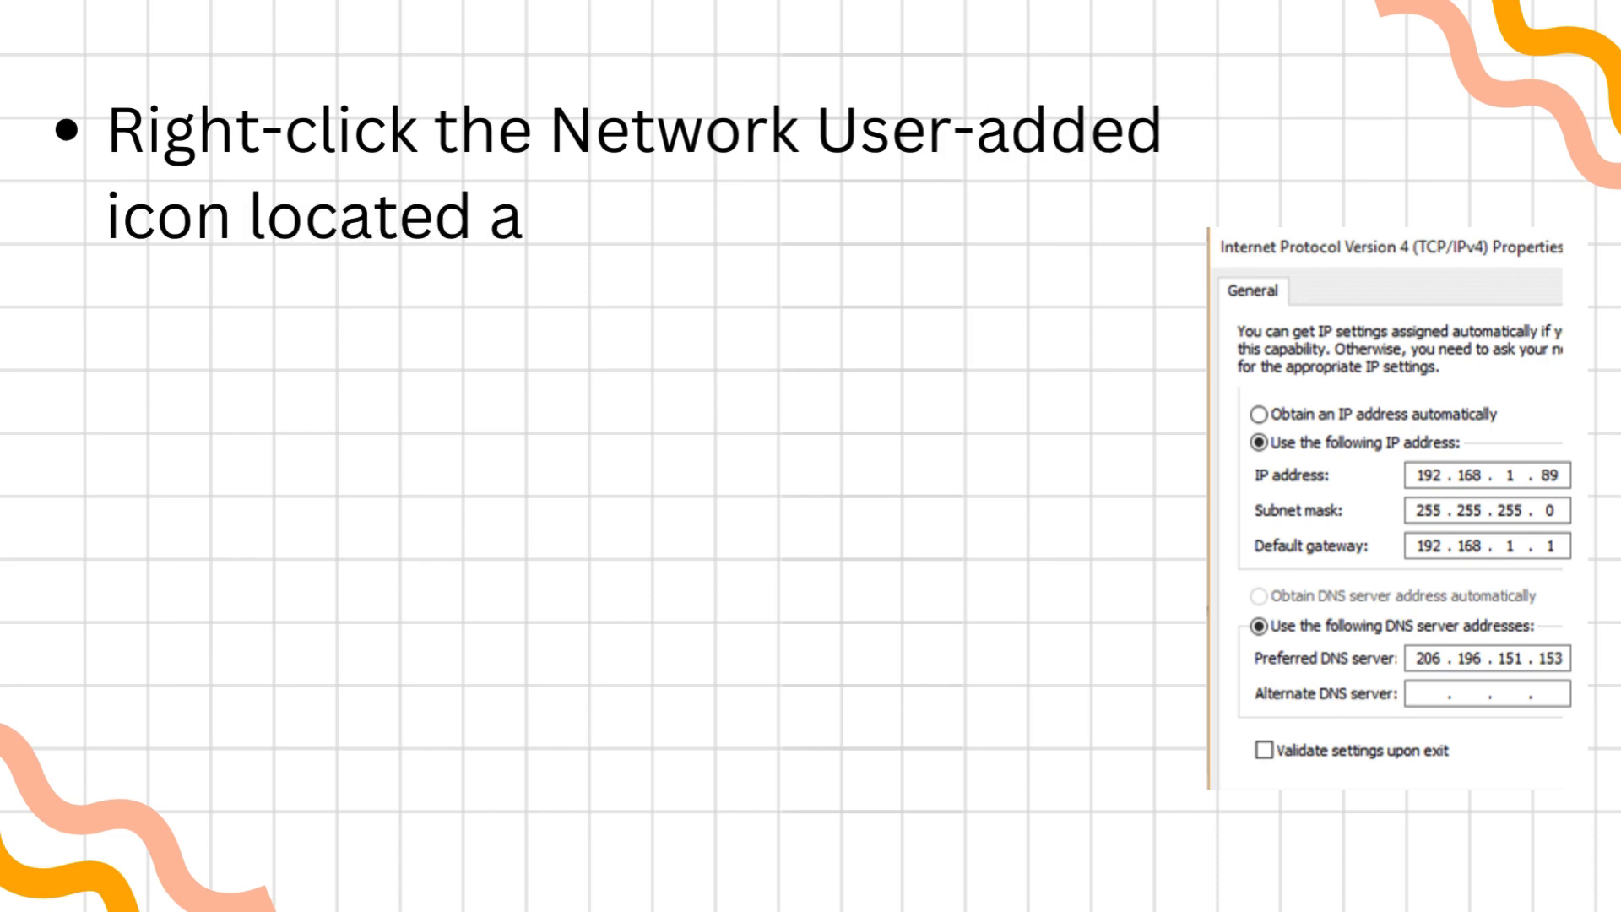
type("t the bottom-right corner of your")
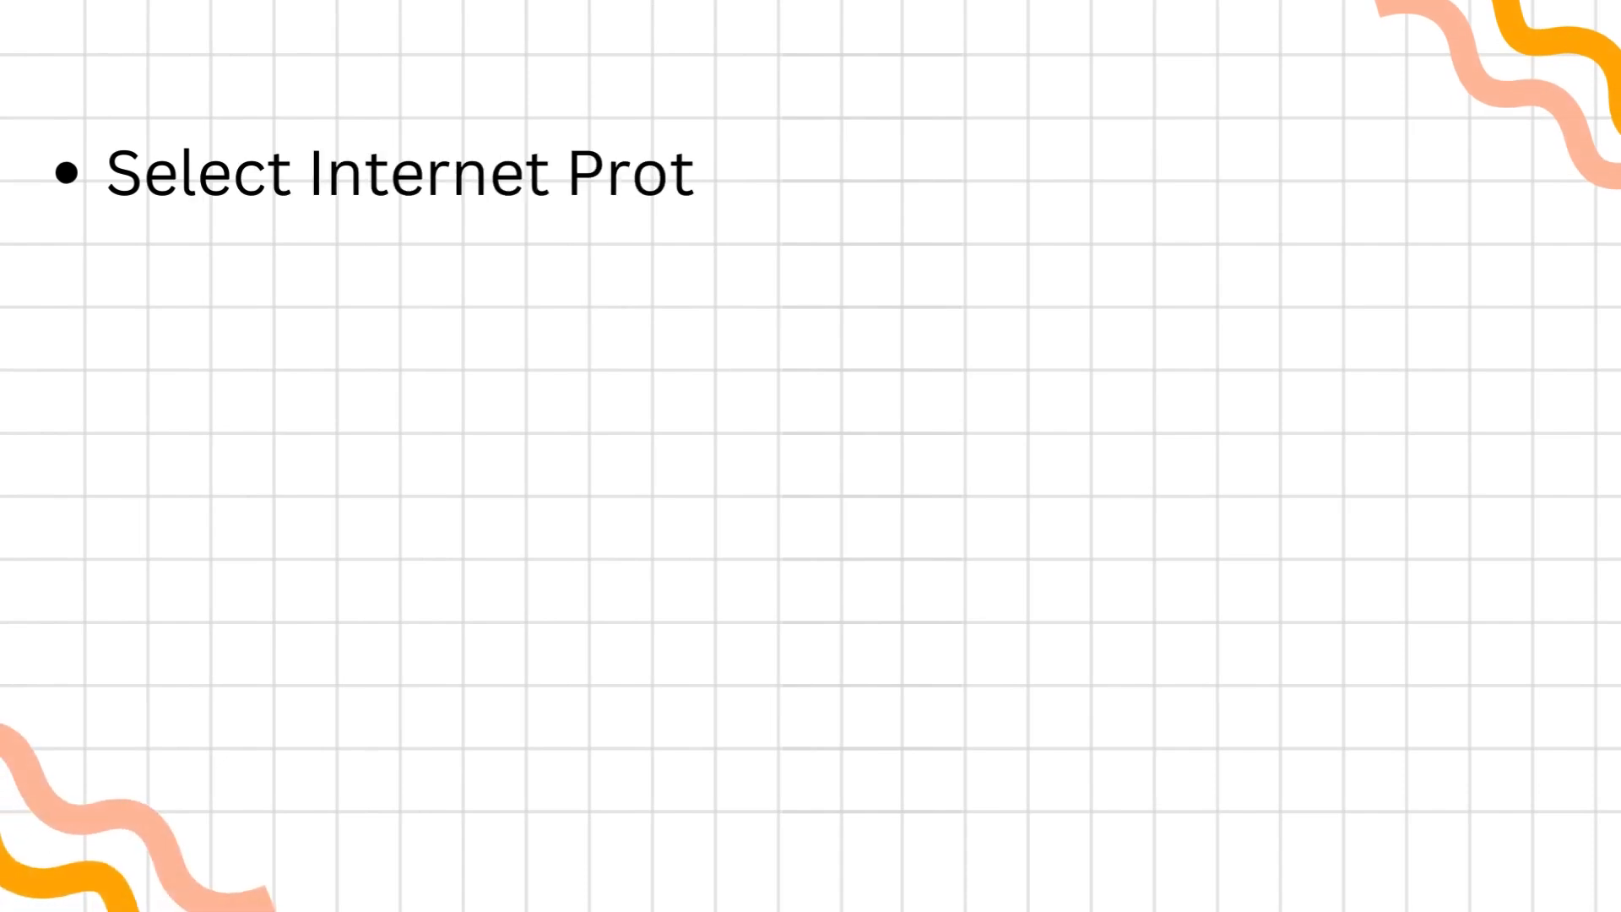
type("ocol Version 4 (TCP/IPv4) o")
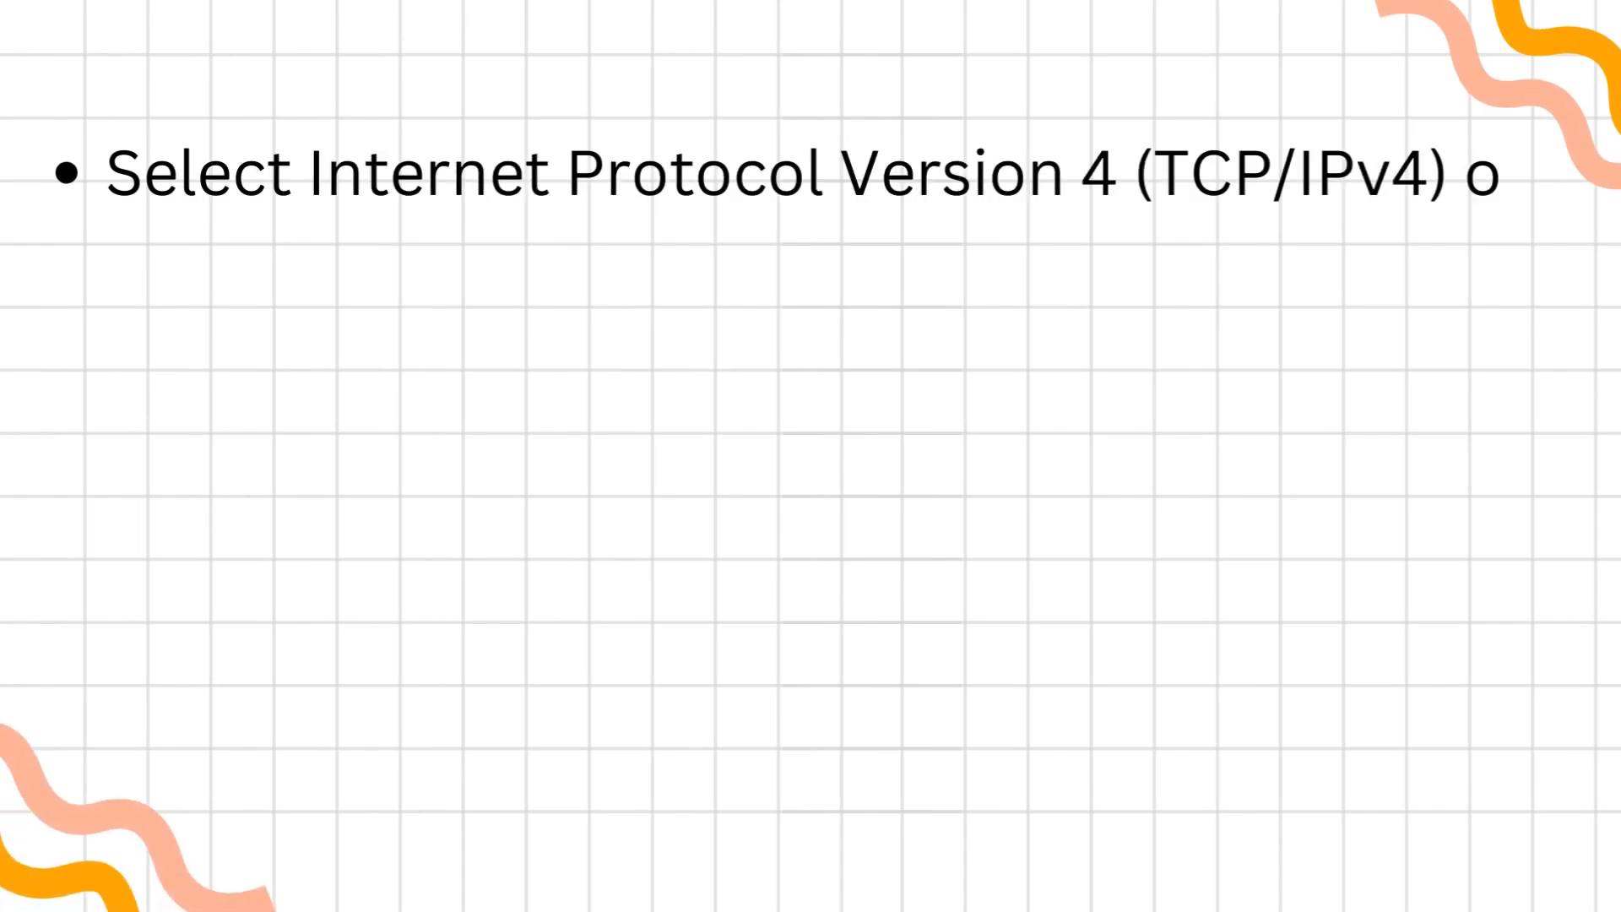